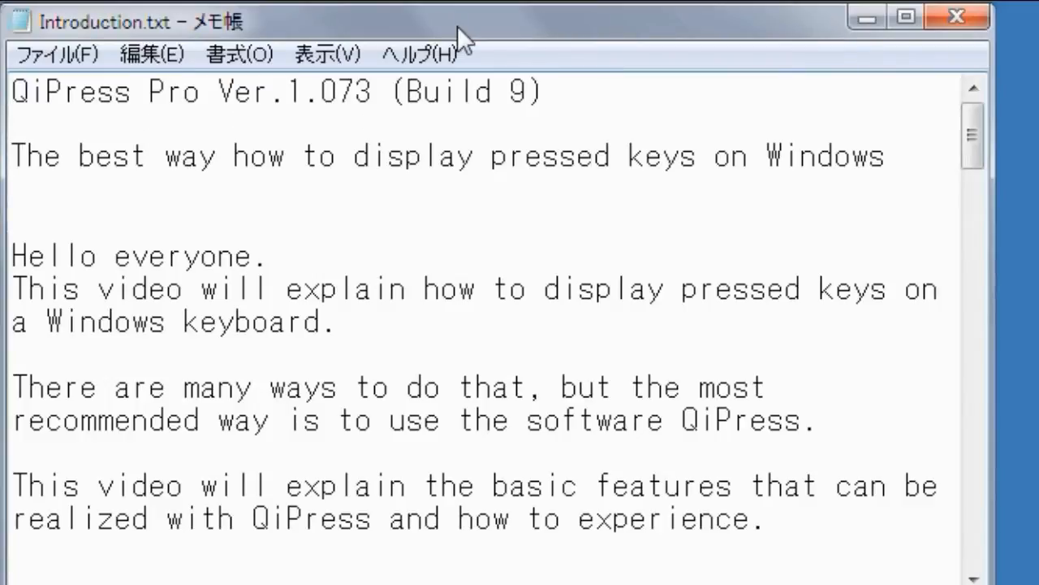
Restore the maximized Introduction.txt Notepad window to a smaller size beside the QiPress logo image
double_click(70, 91)
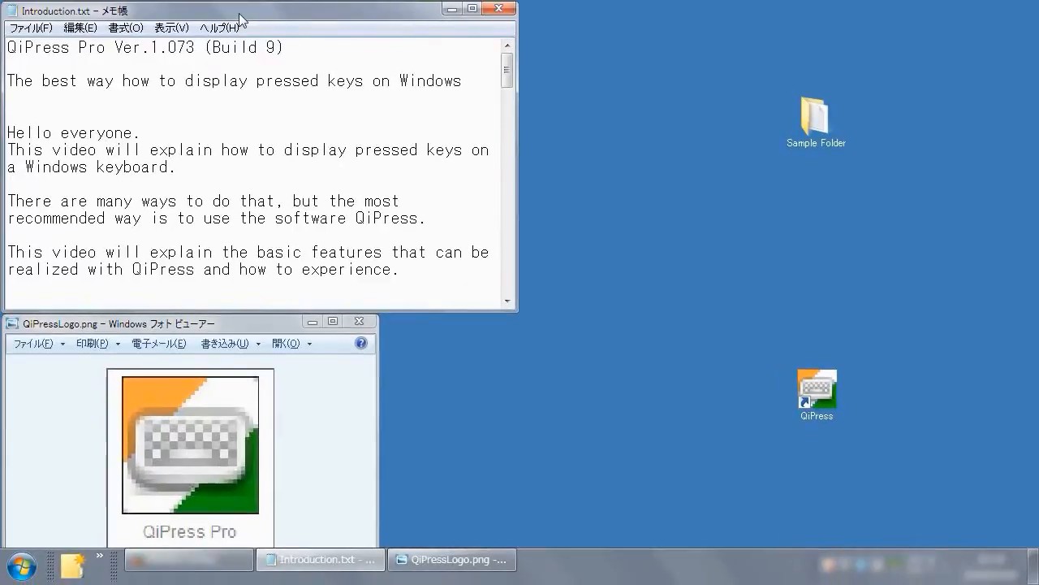
Minimize Notepad, launch QiPress from its shortcut, and show a left-click and right-click on the desktop overlay
click(497, 10)
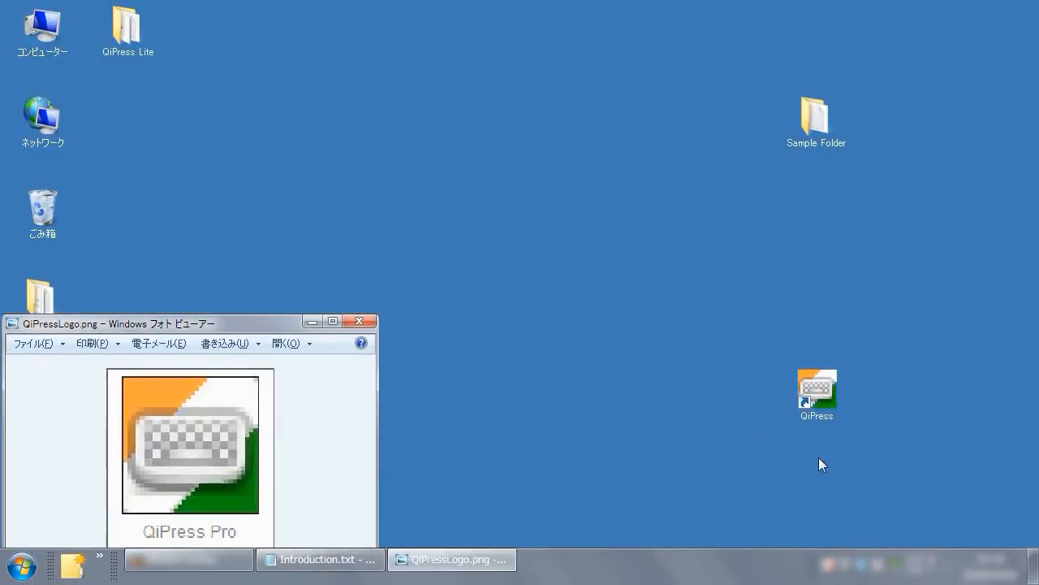
click(815, 394)
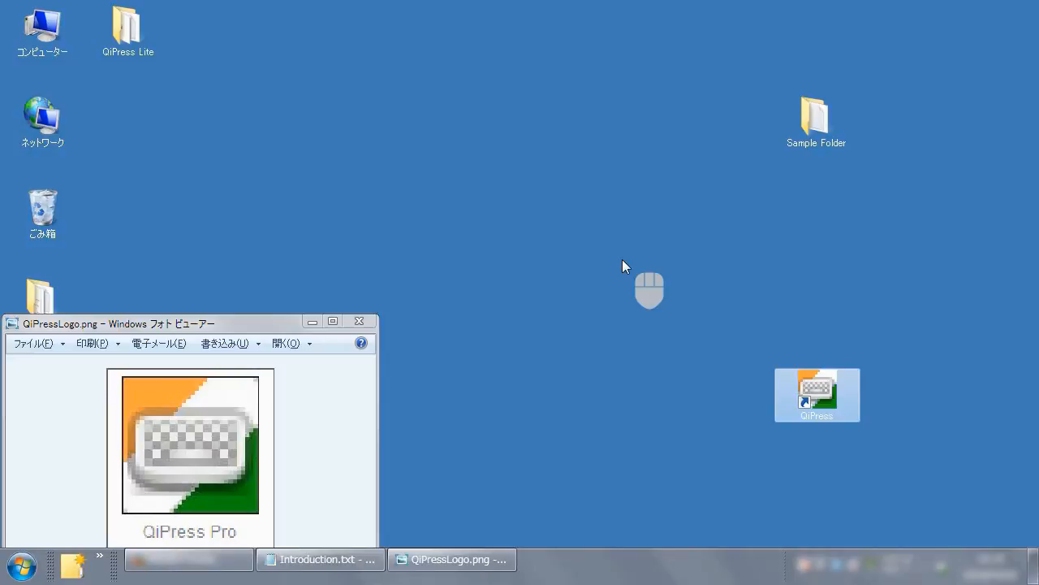
click(624, 266)
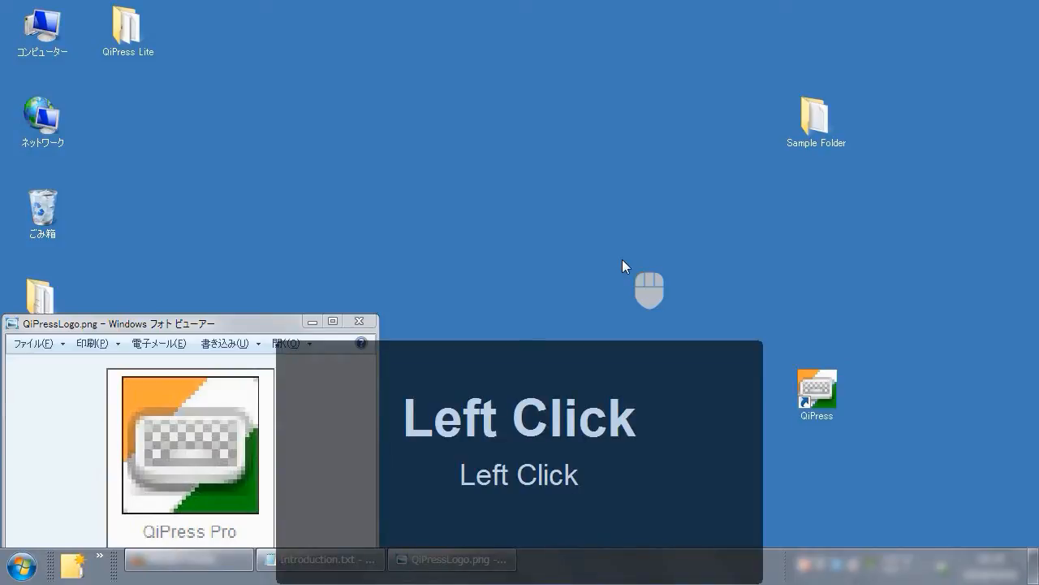
right_click(625, 266)
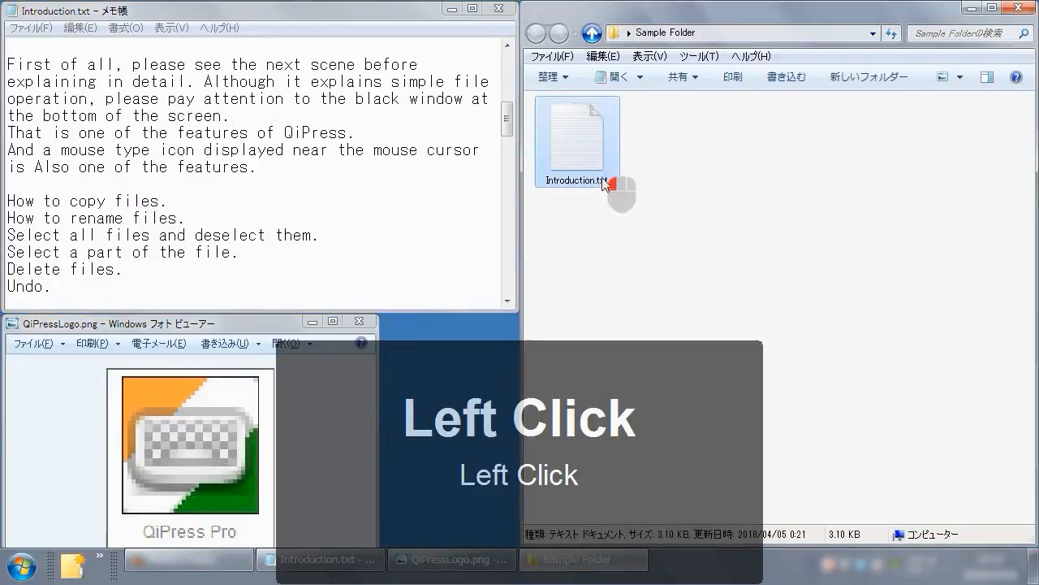
Copy Introduction.txt and paste three copies into Sample Folder
key(ctrl+c)
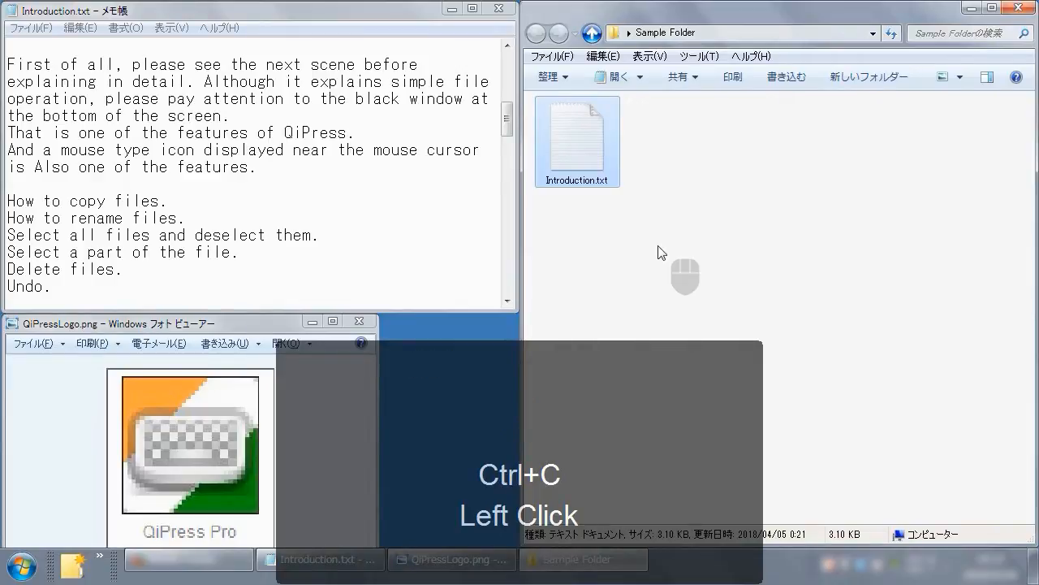
key(ctrl+v)
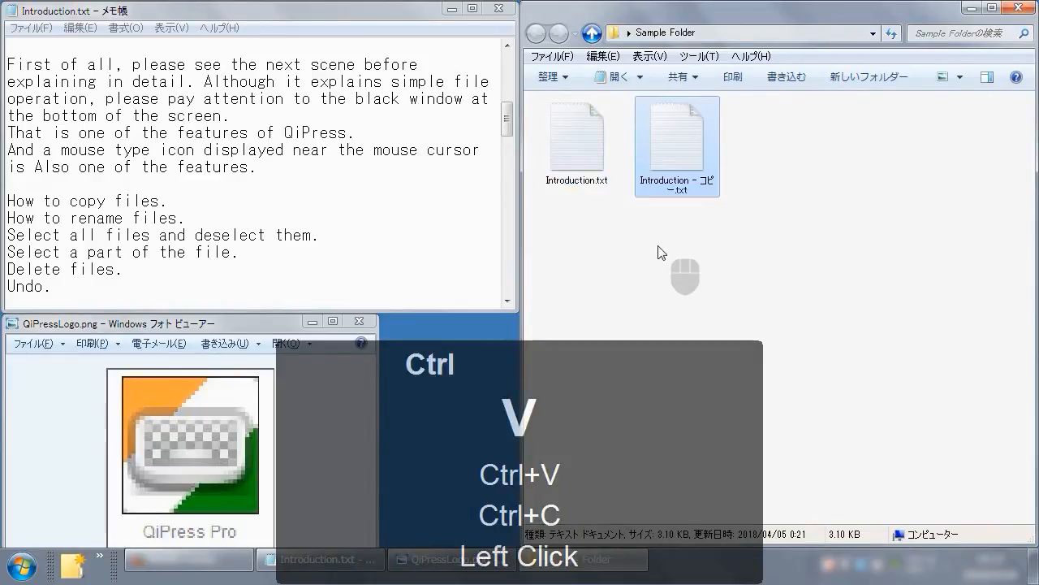
key(ctrl+v)
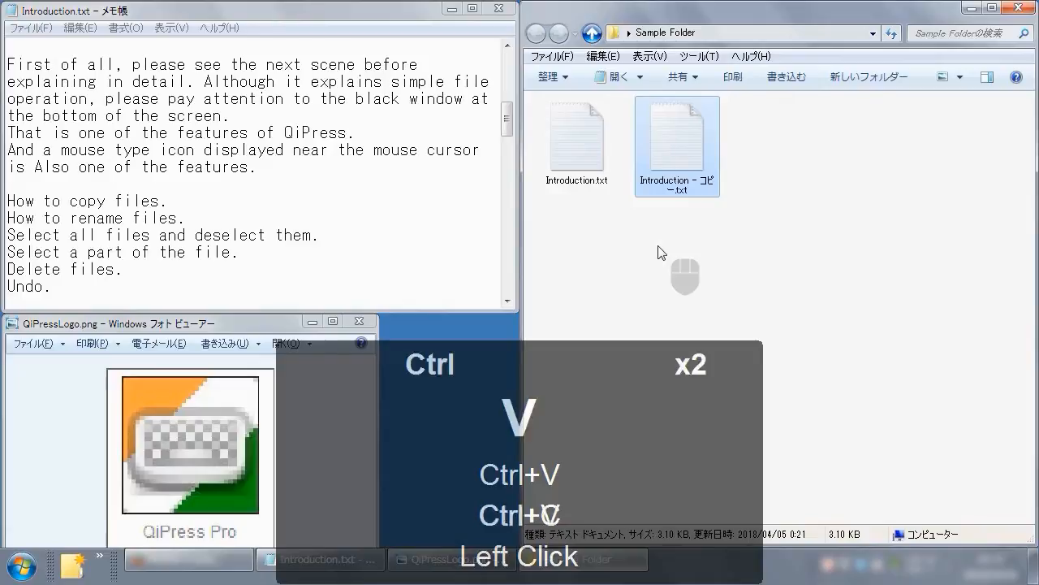
key(ctrl+v)
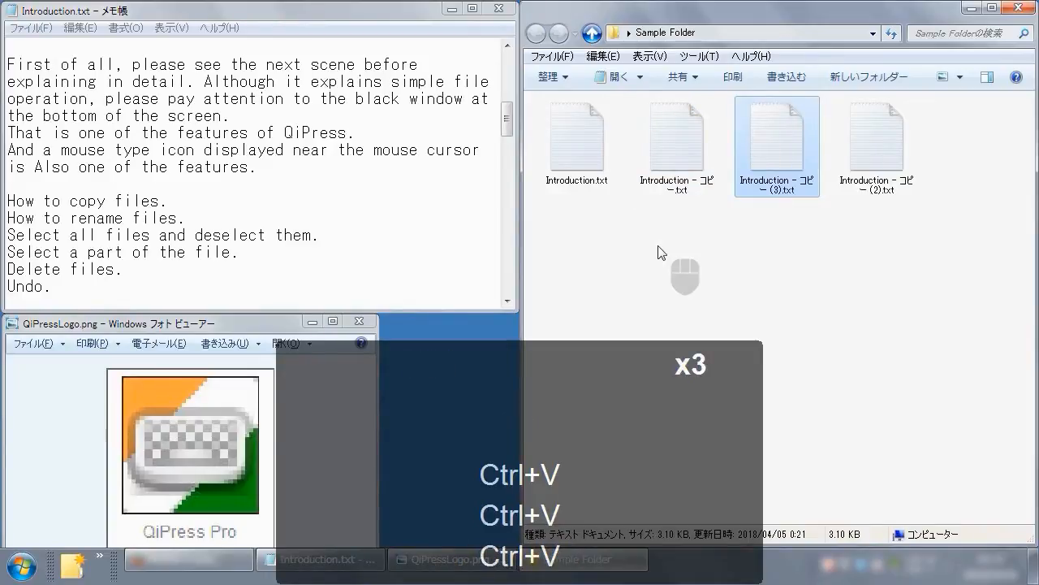
Rename the first copy to rename.txt, pick another copy, and select every file in the folder
click(676, 138)
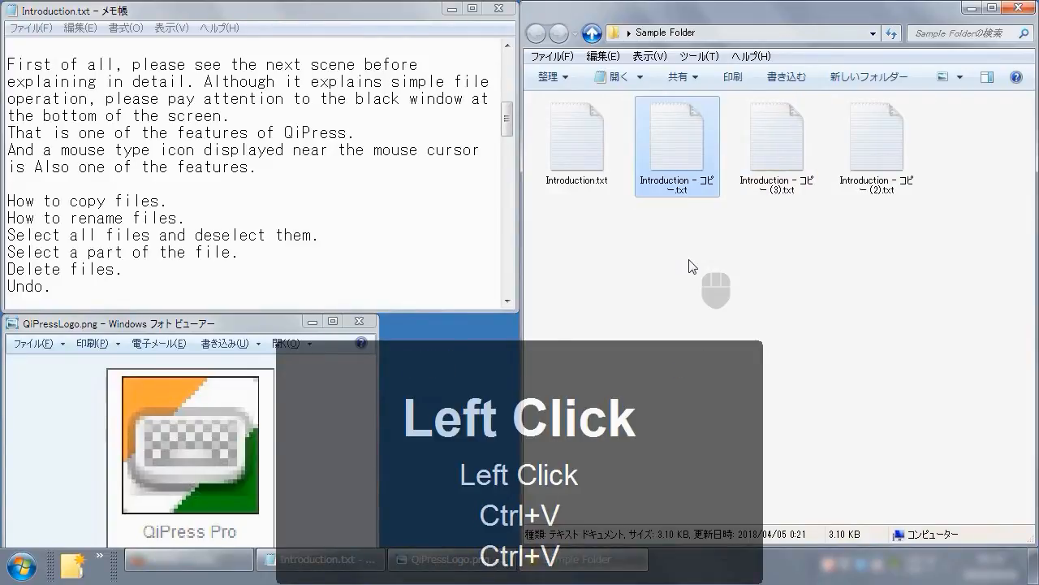
key(f2)
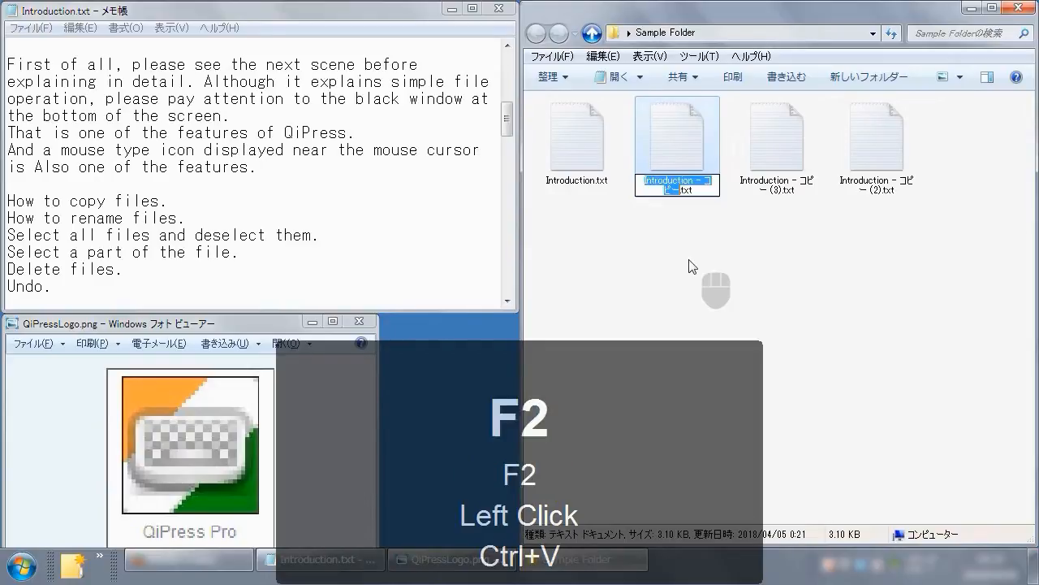
text(rename.txt)
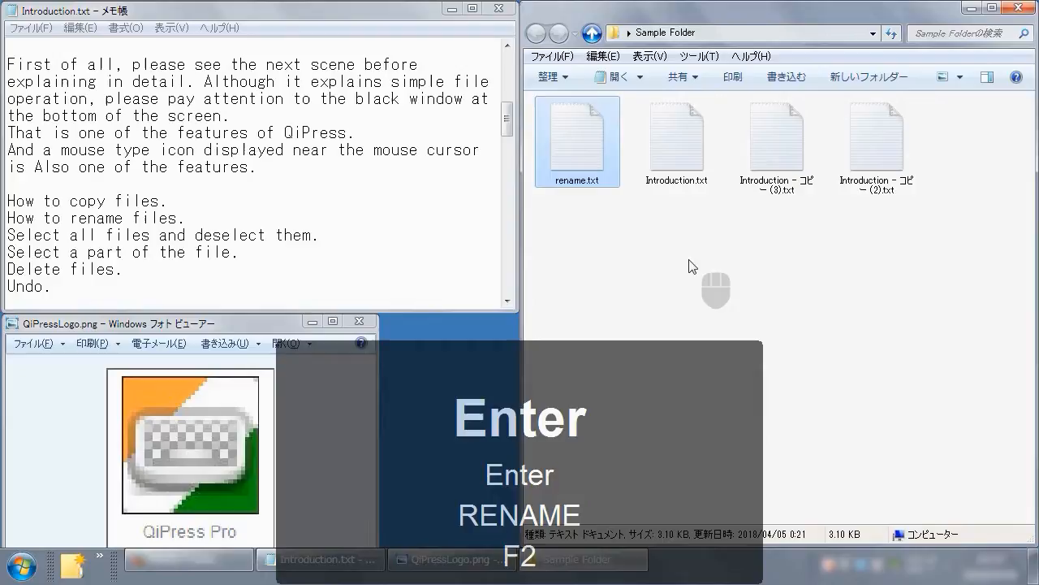
key(enter)
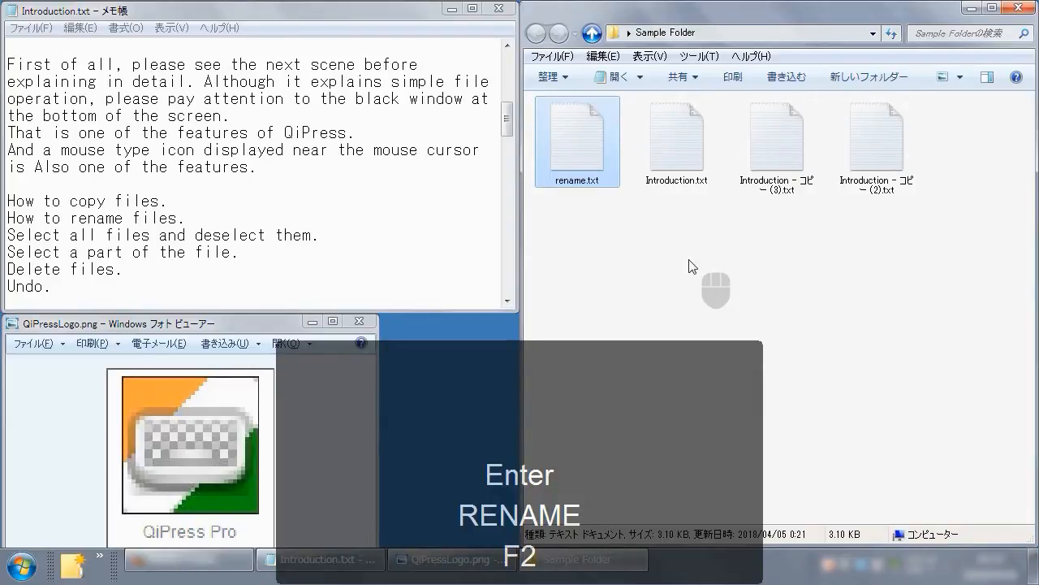
click(776, 146)
text(test)
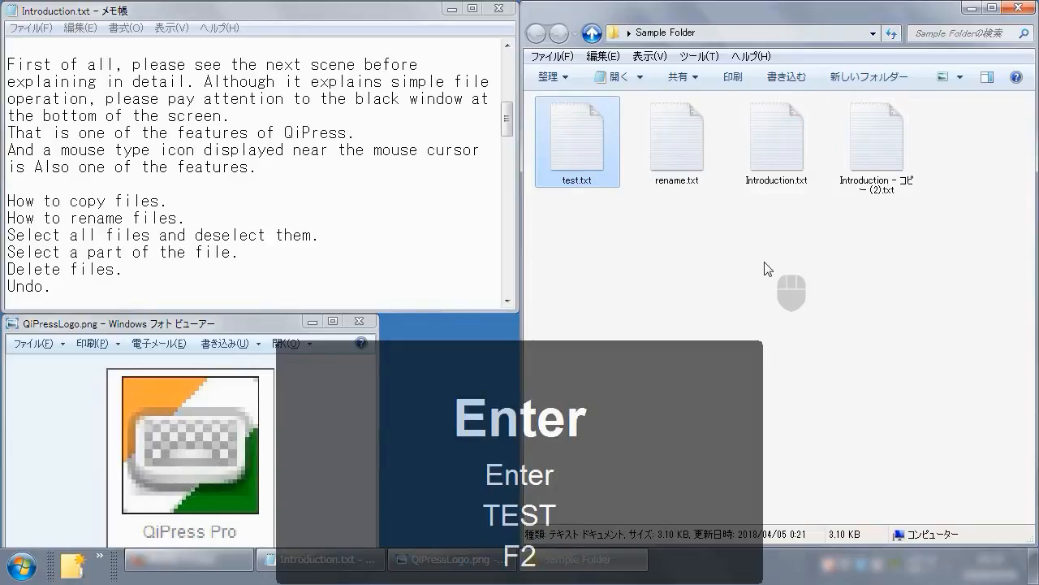
key(ctrl)
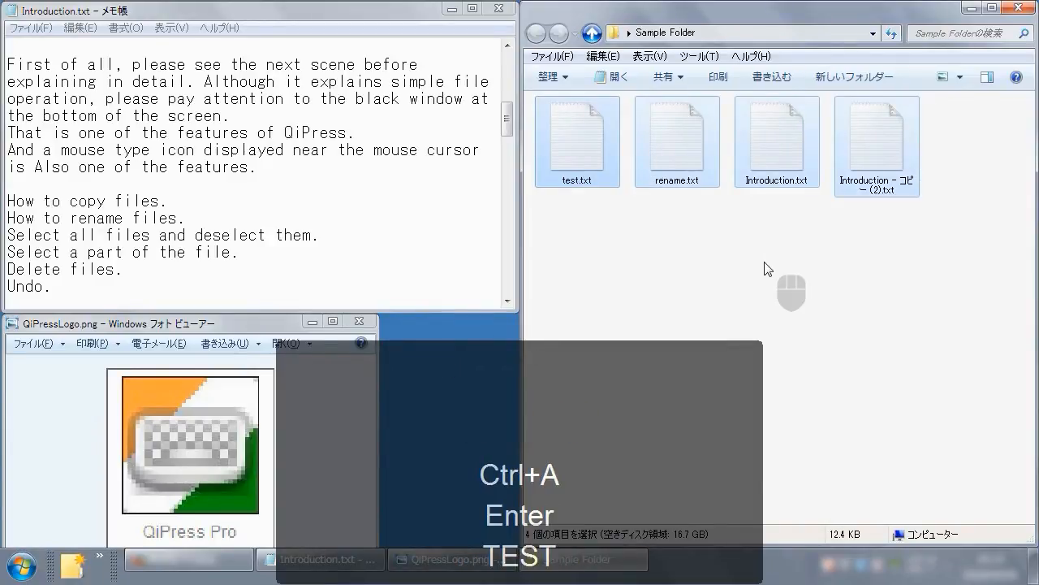
Refresh Sample Folder and Ctrl-select the Introduction copy and rename.txt, zooming the view
key(f5)
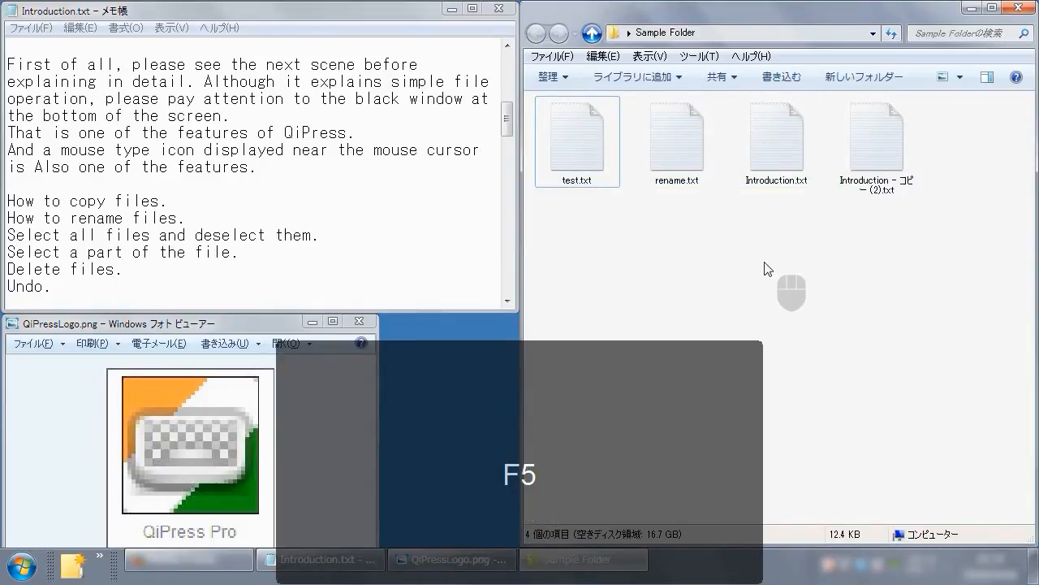
click(877, 143)
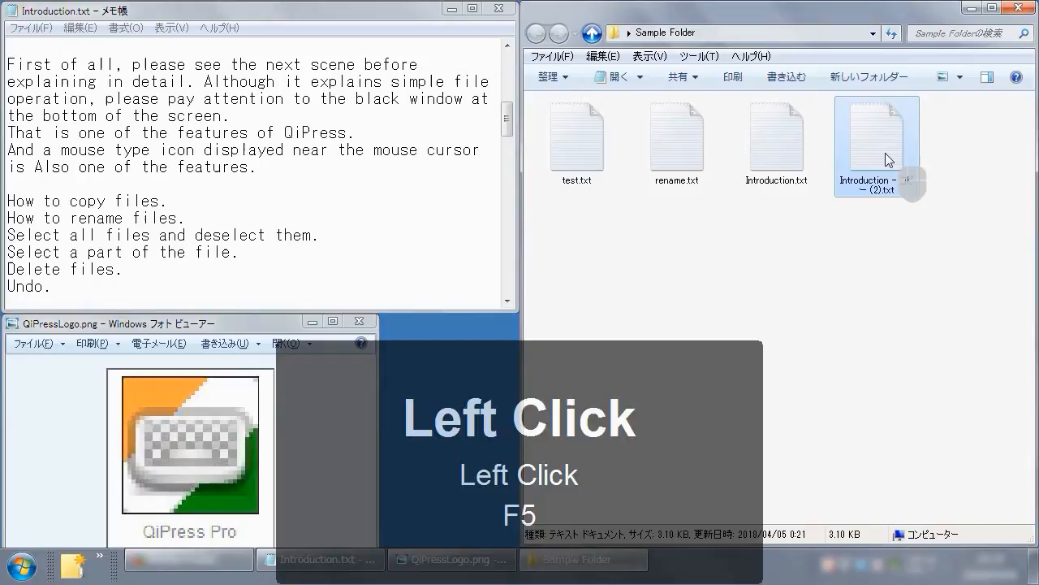
click(677, 143)
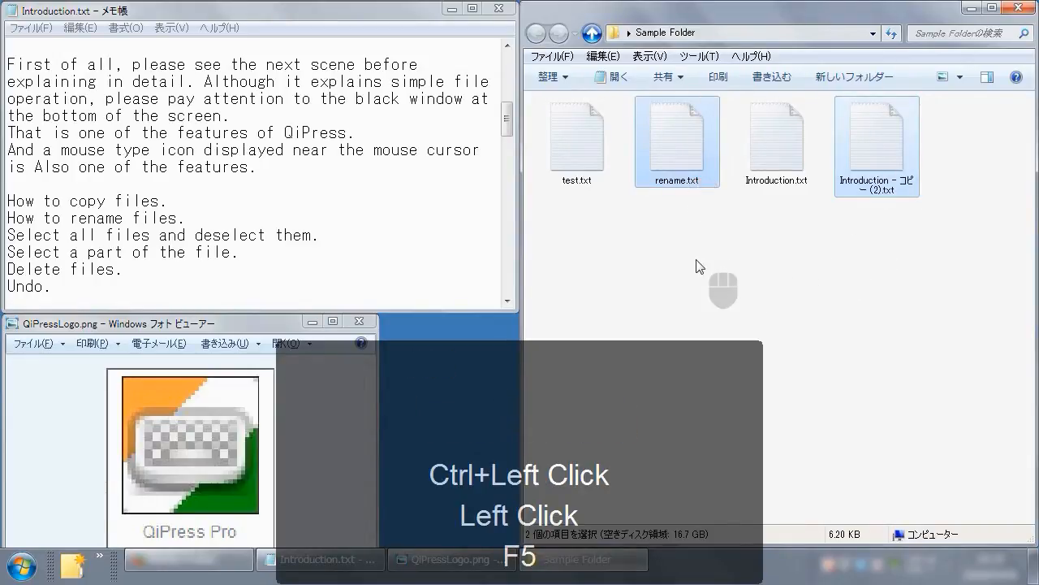
key(f5)
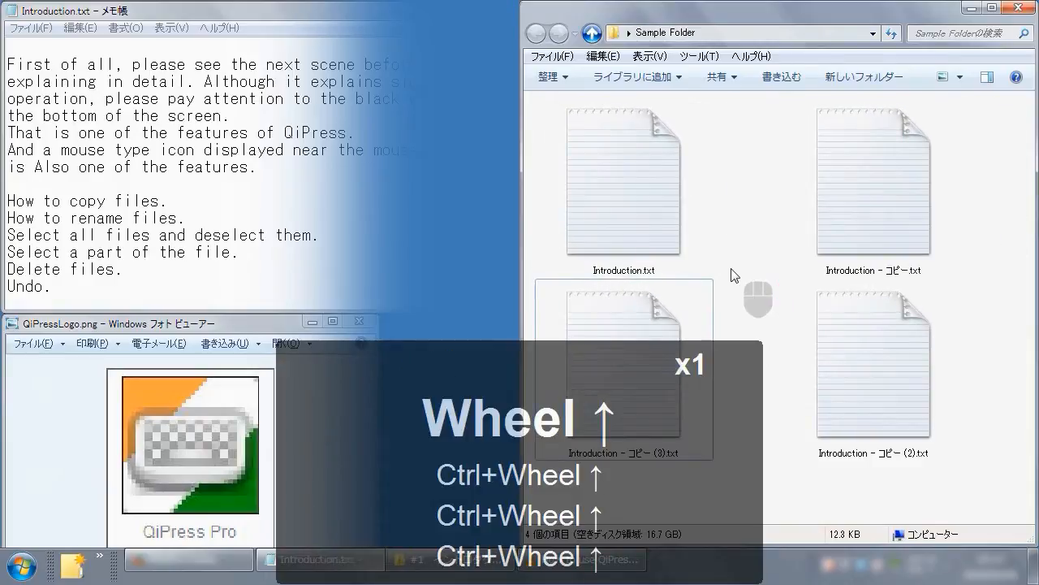
scroll(down, 3)
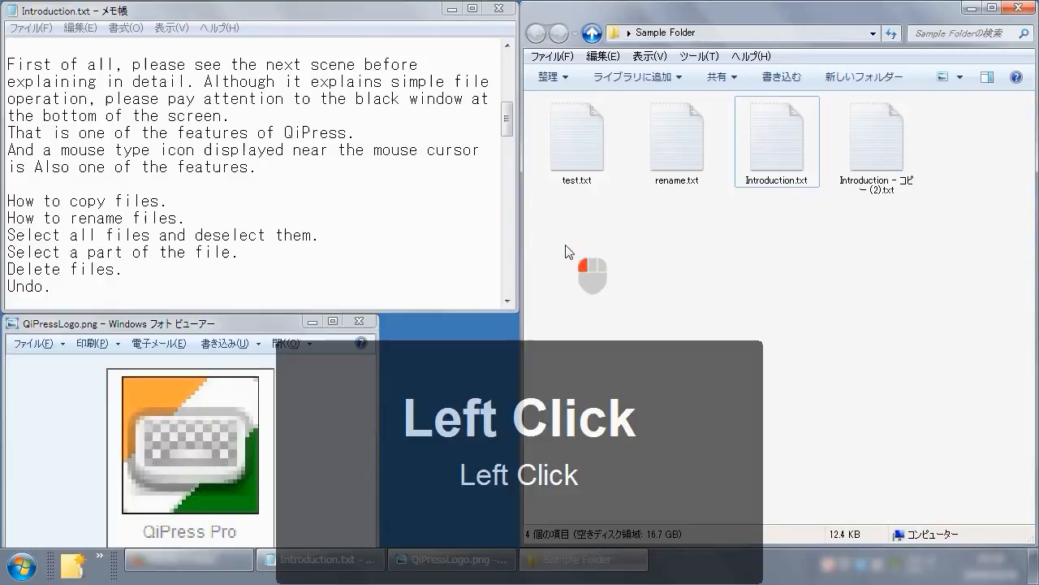
Marquee-select all four files, deselect Introduction.txt, and delete the three copies
drag(569, 252, 893, 146)
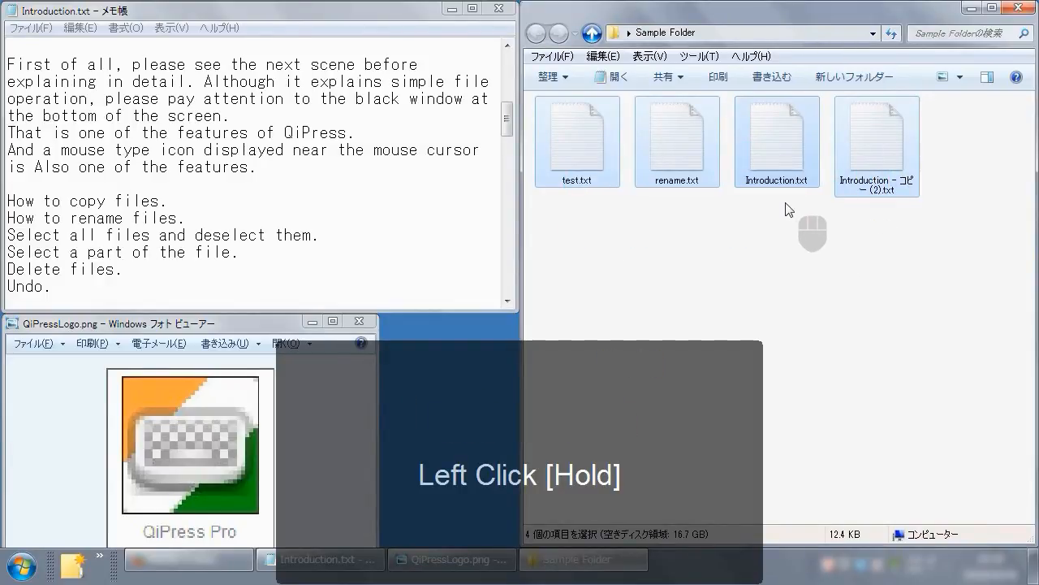
click(776, 143)
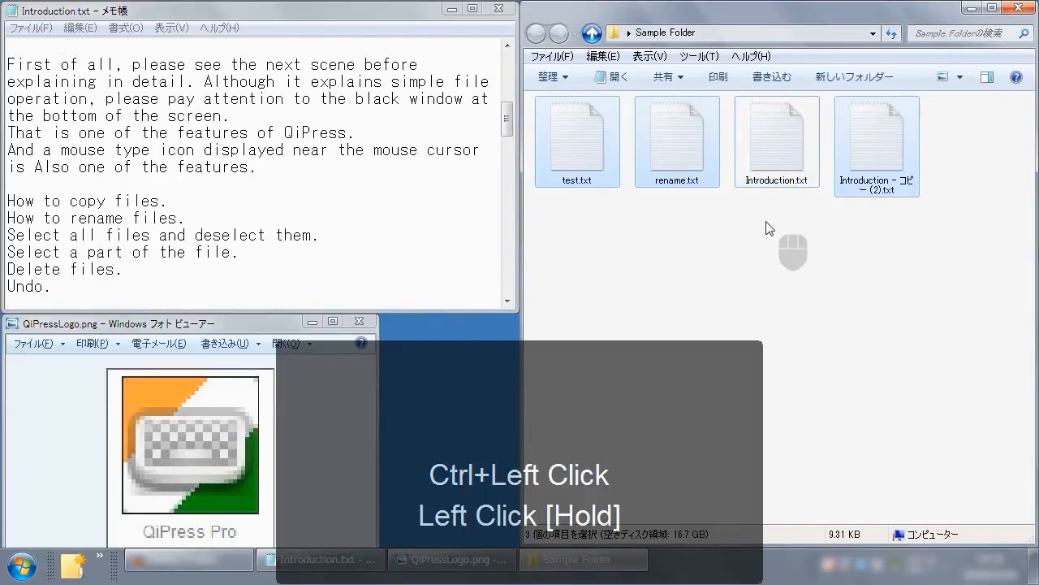
key(Delete)
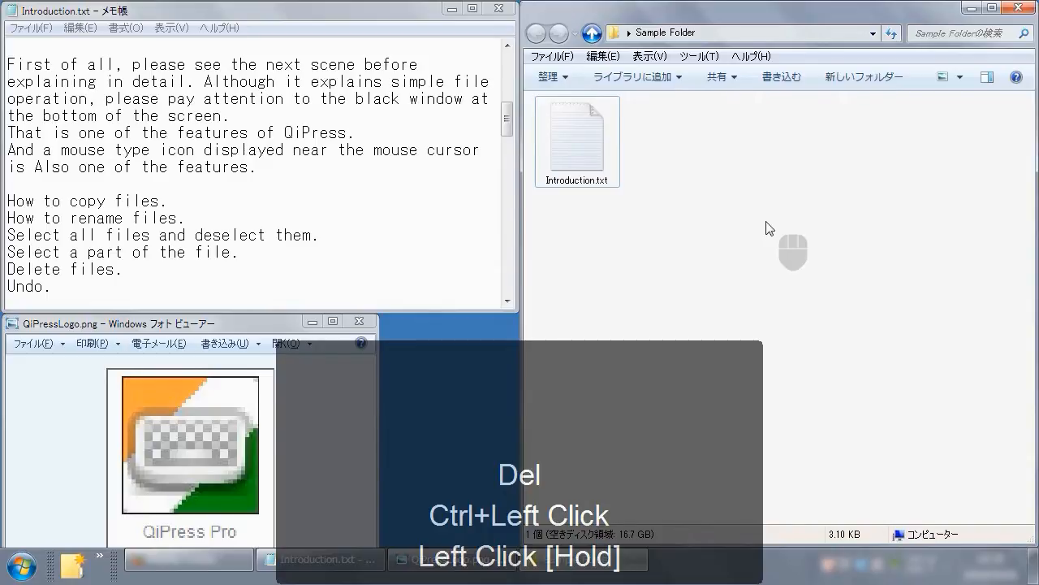
mouse_move(71, 251)
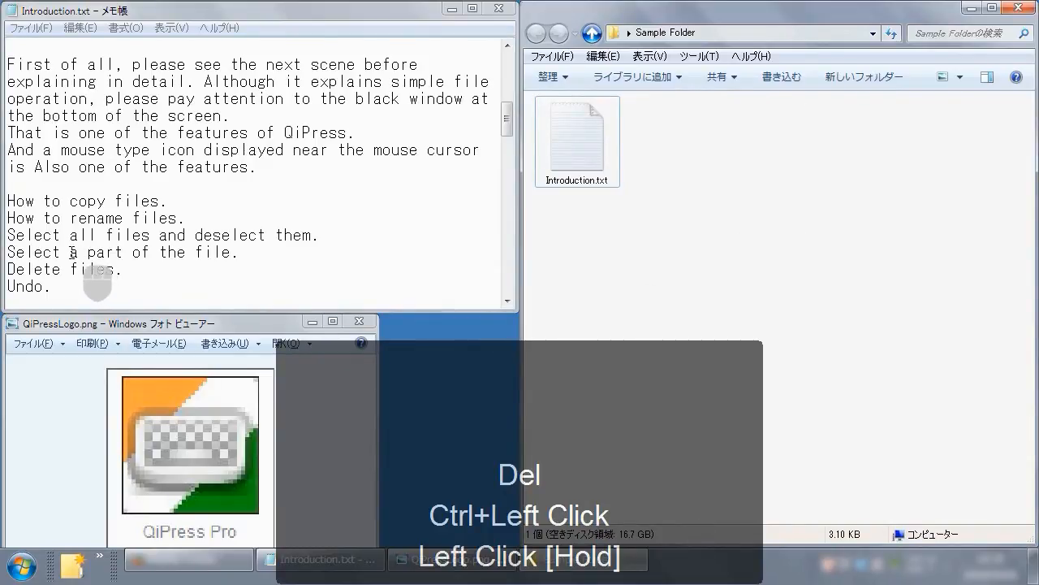
Select the phrase 'a part of the file' in the notes and replace it with 'some of th'
drag(72, 253, 229, 253)
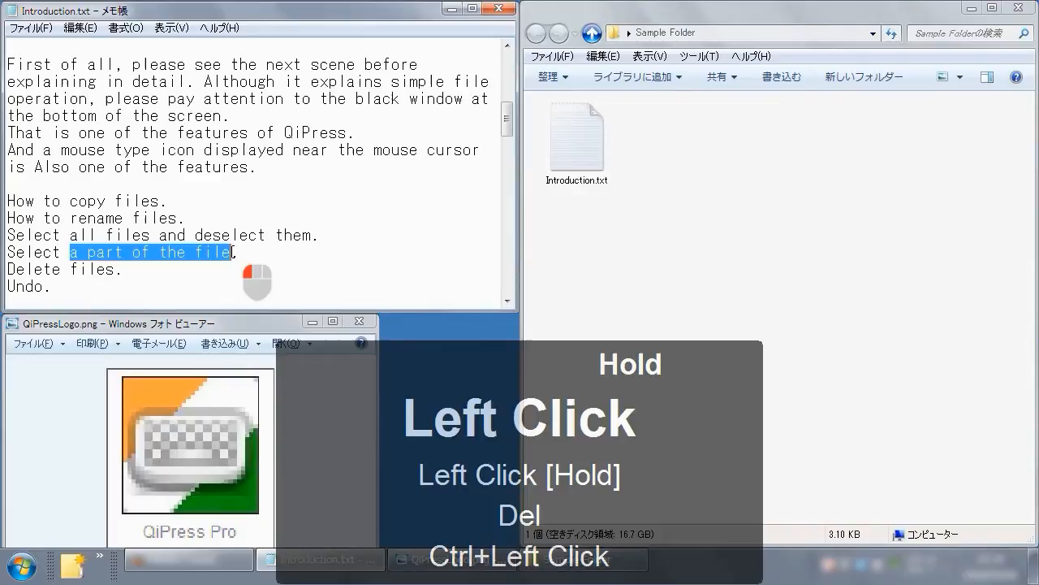
mouse_move(336, 260)
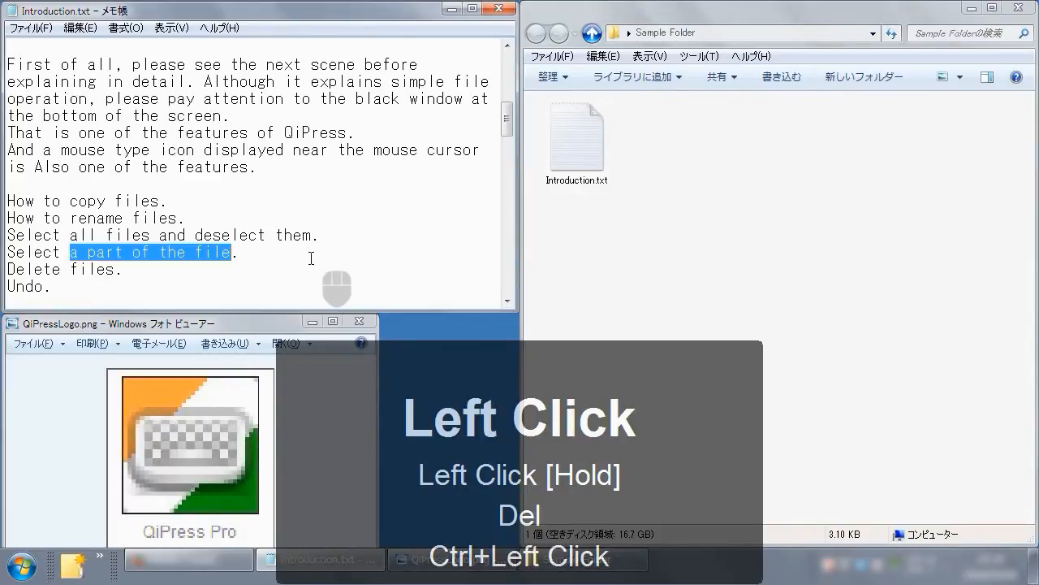
text(some of th)
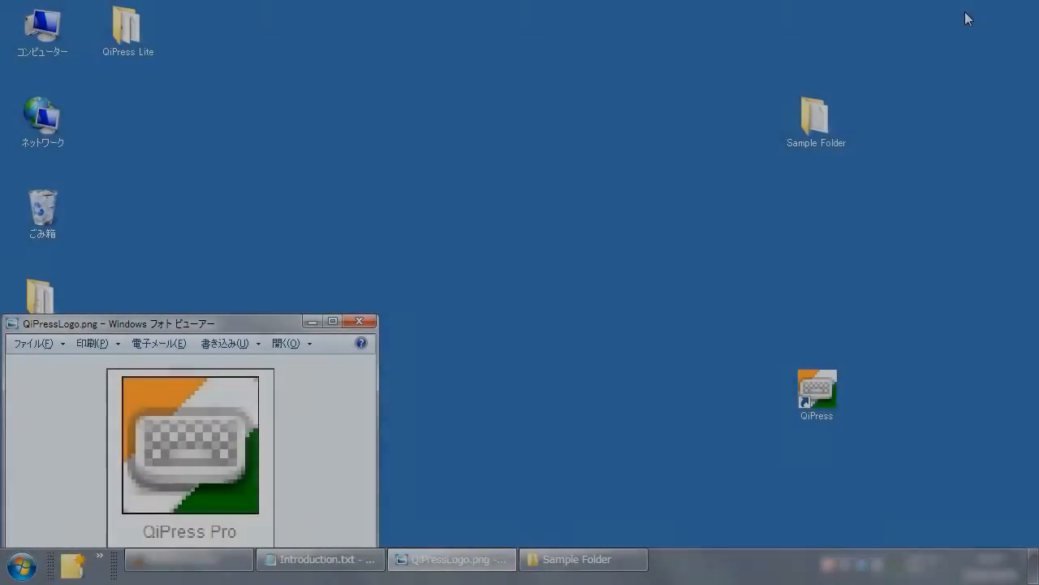
Open the QiPress Lite folder from the desktop and select its README file
click(127, 31)
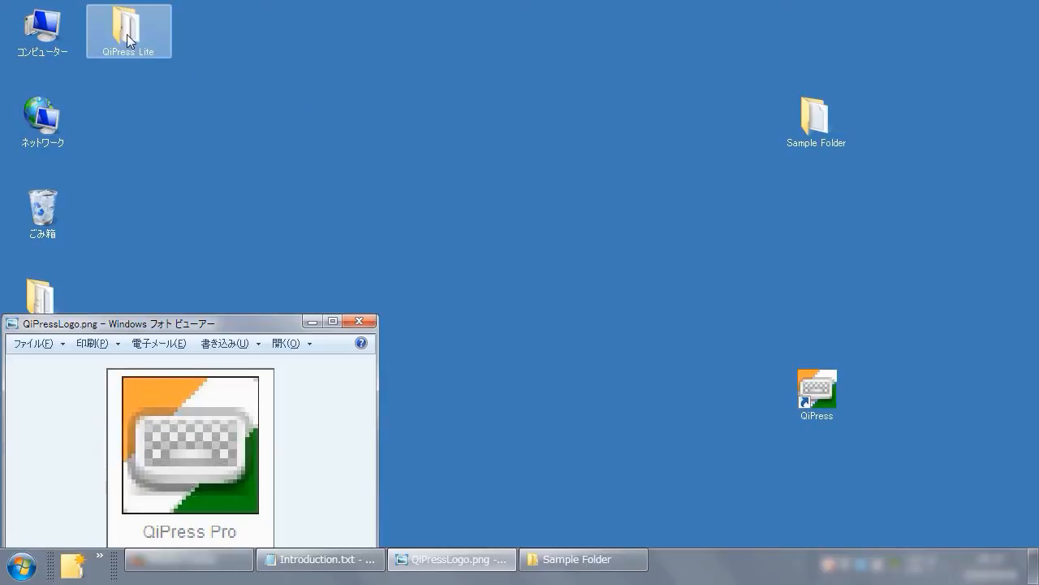
double_click(128, 26)
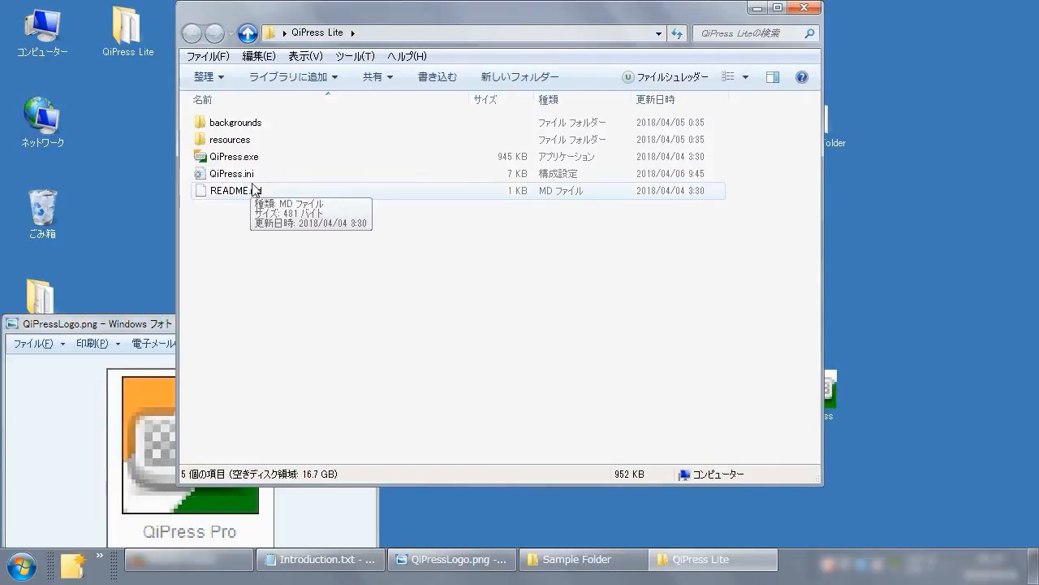
click(231, 156)
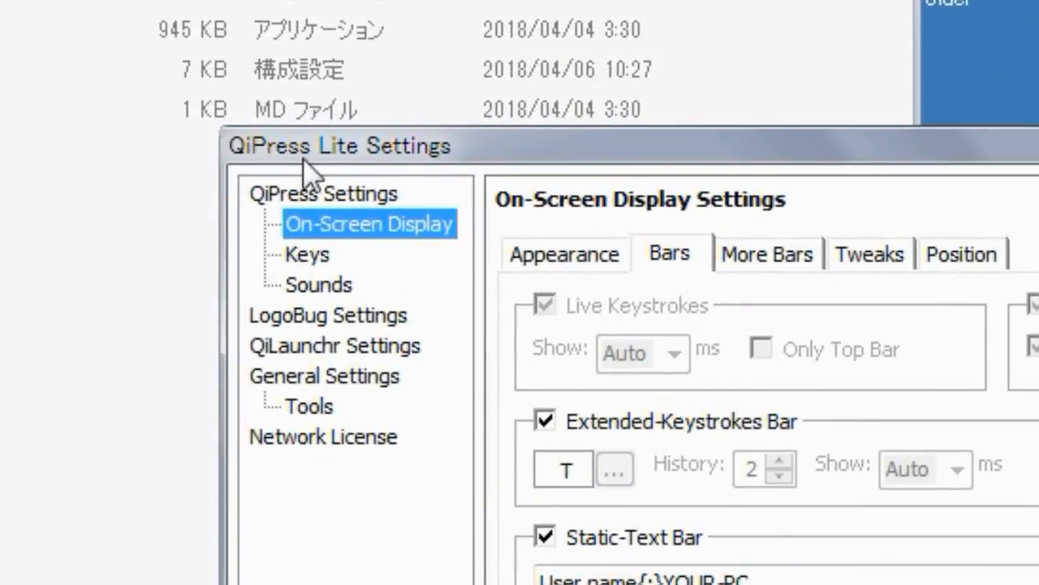
mouse_move(307, 170)
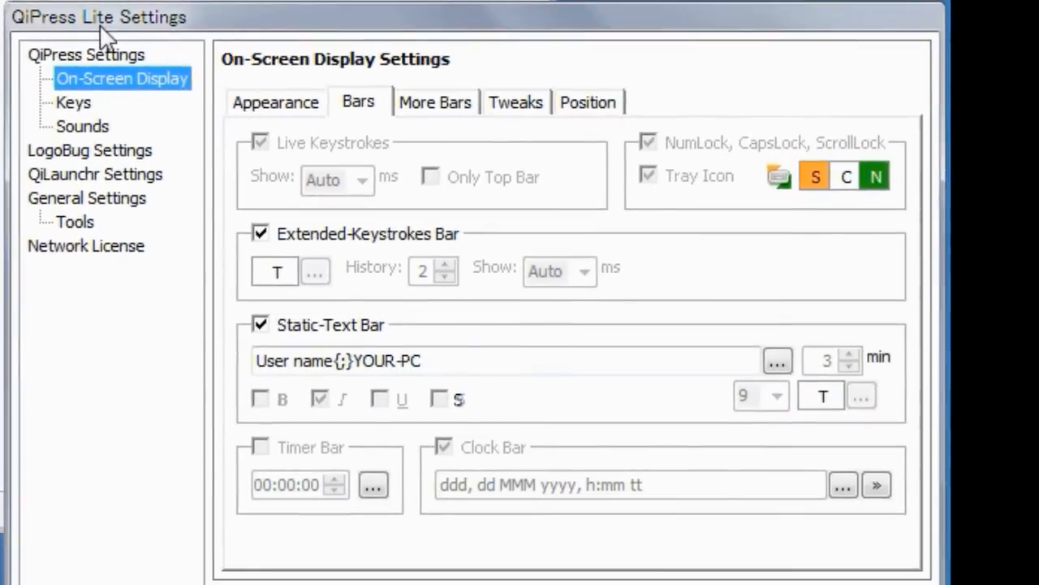
Browse the Lite on-screen display pages: Appearance, Bars, More Bars, Tweaks and Position
click(276, 101)
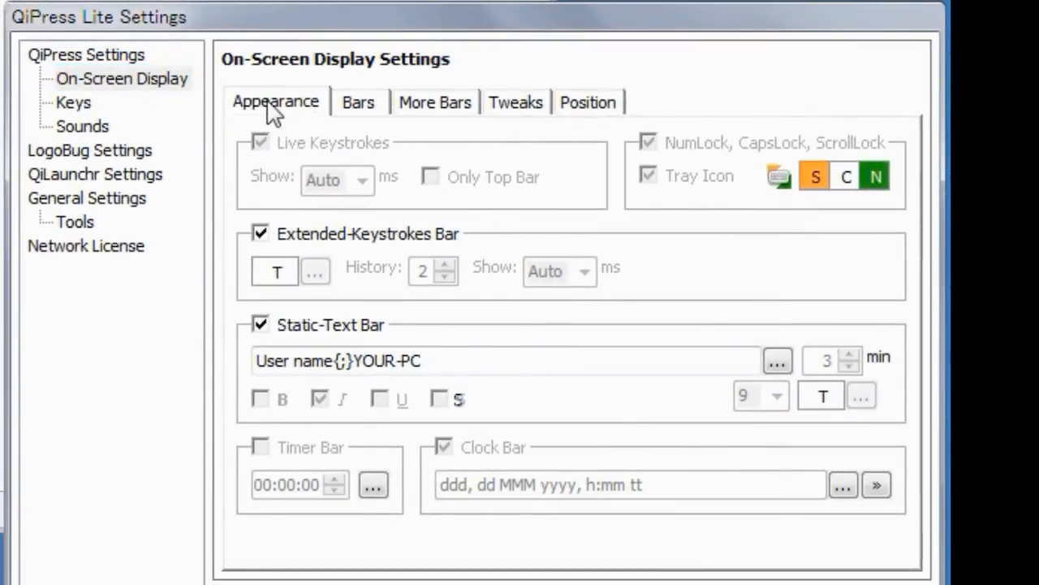
click(357, 102)
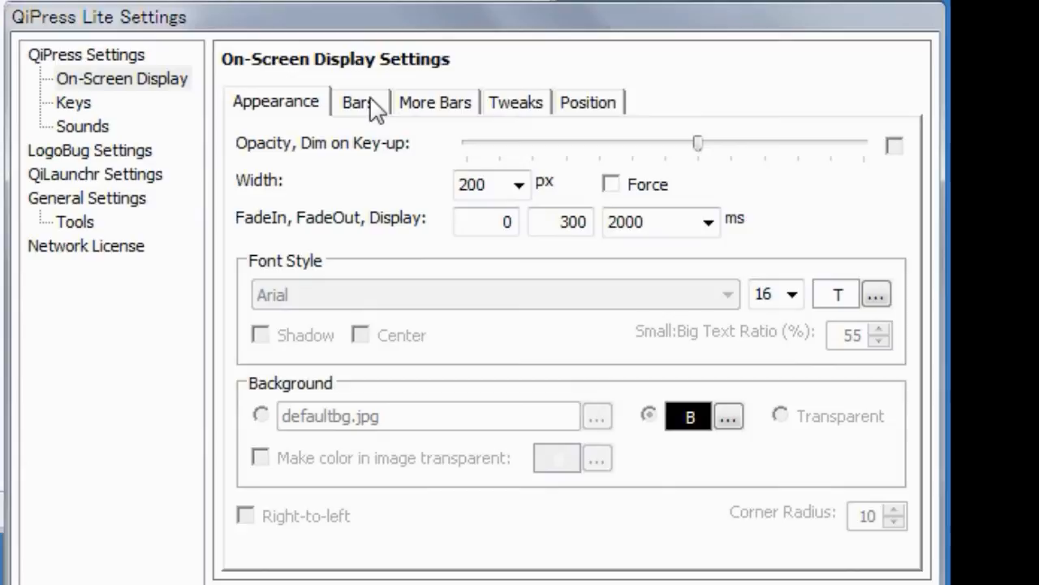
click(358, 101)
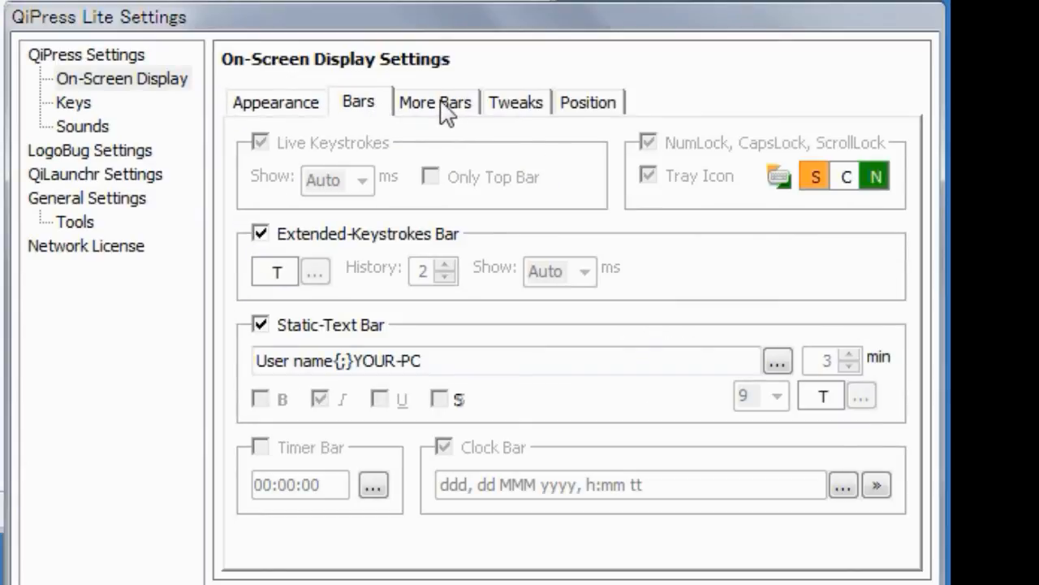
click(517, 101)
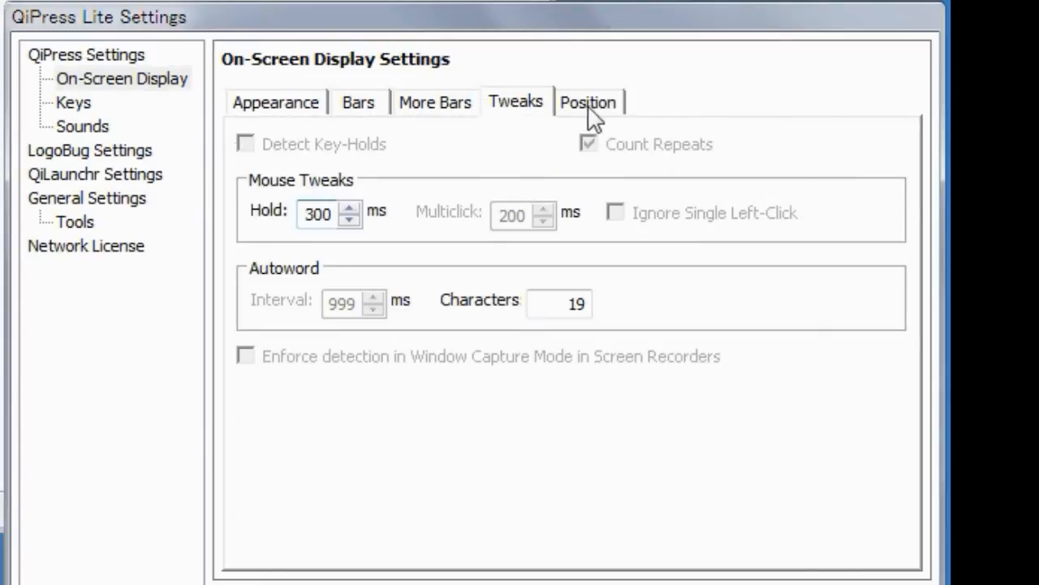
click(587, 101)
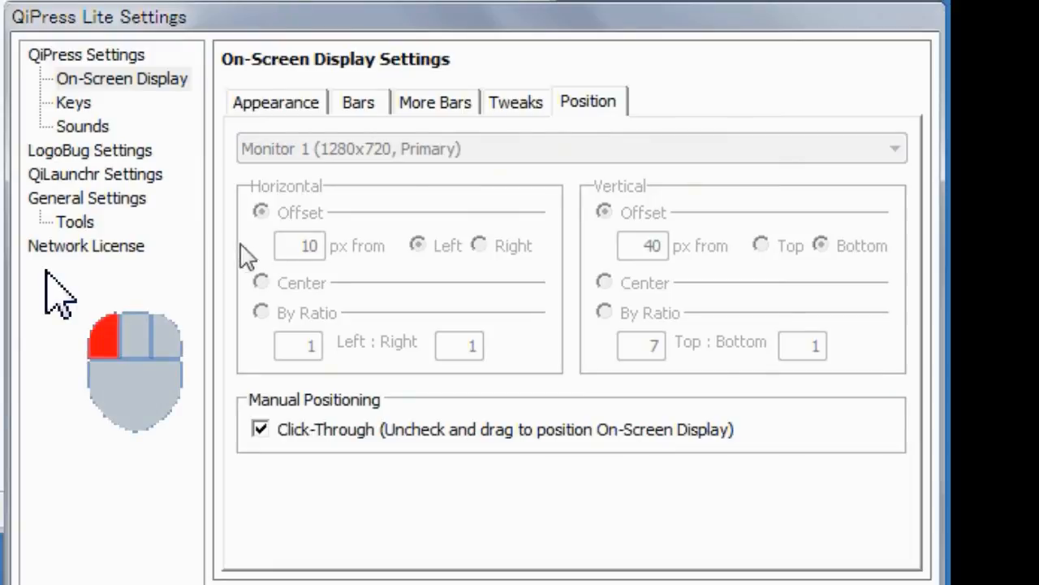
Browse the Additional Tools pages, ending on the visual mouse and cursor halo options
click(75, 221)
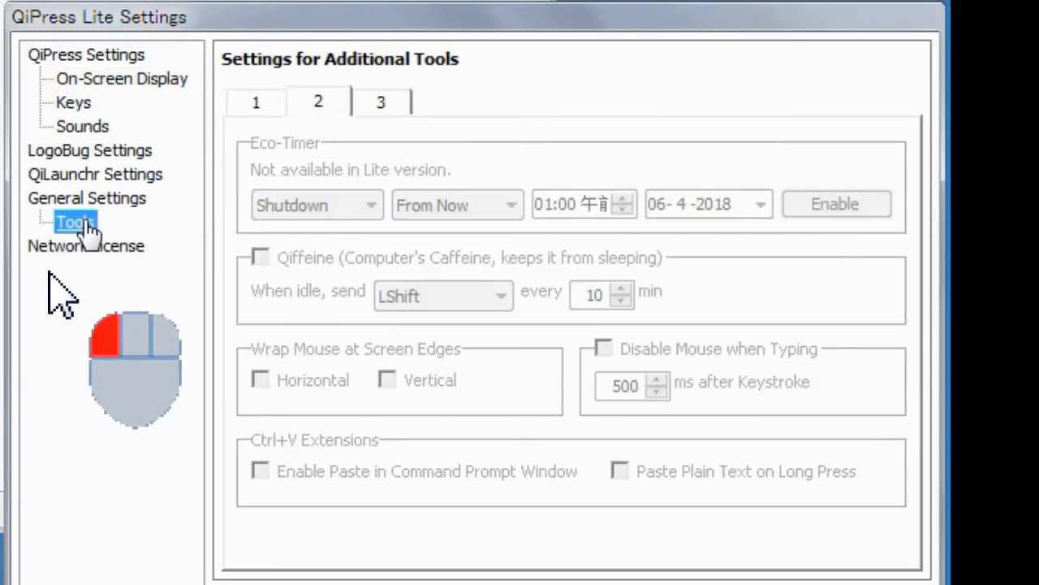
click(255, 101)
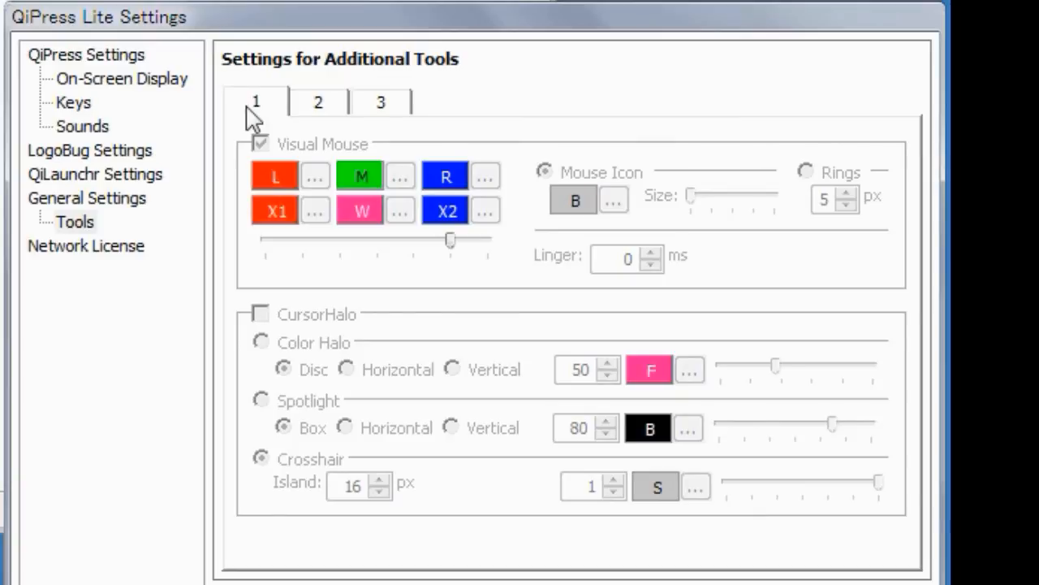
click(318, 100)
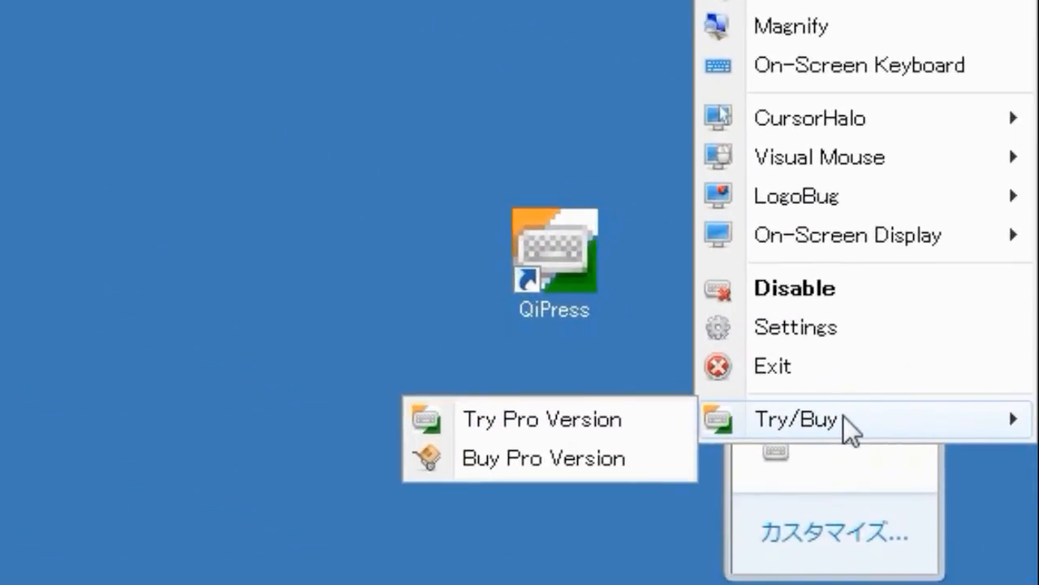
mouse_move(544, 419)
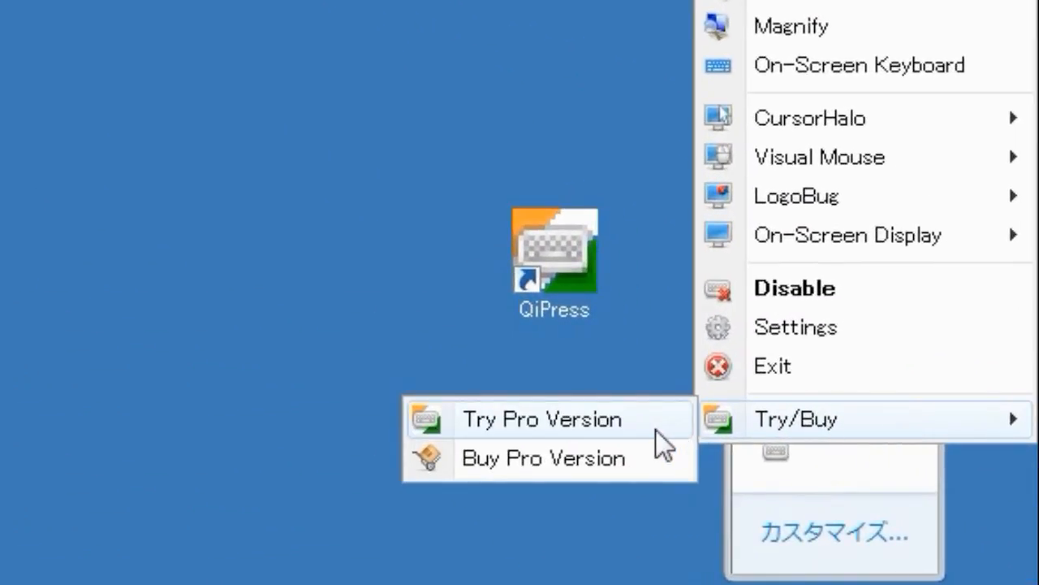
Choose Try Pro Version from the tray menu to load the QiPress Pro Trial 1.073
click(542, 419)
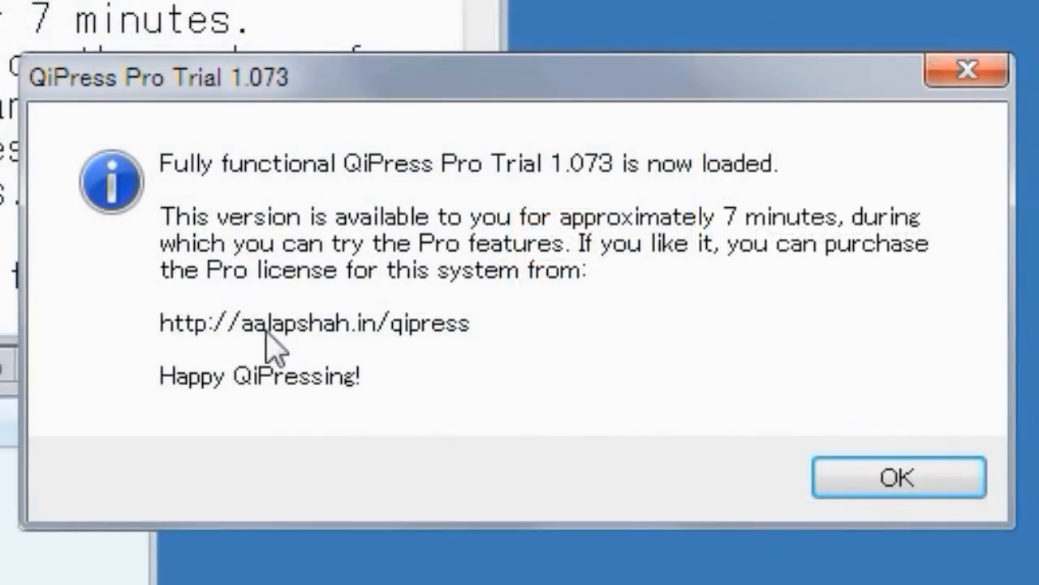
mouse_move(324, 126)
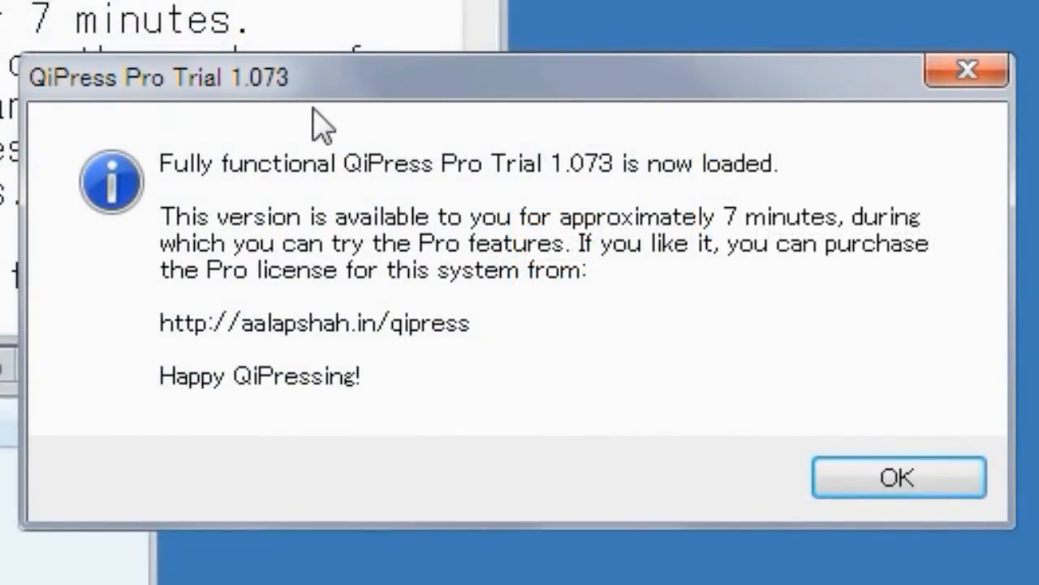
mouse_move(771, 252)
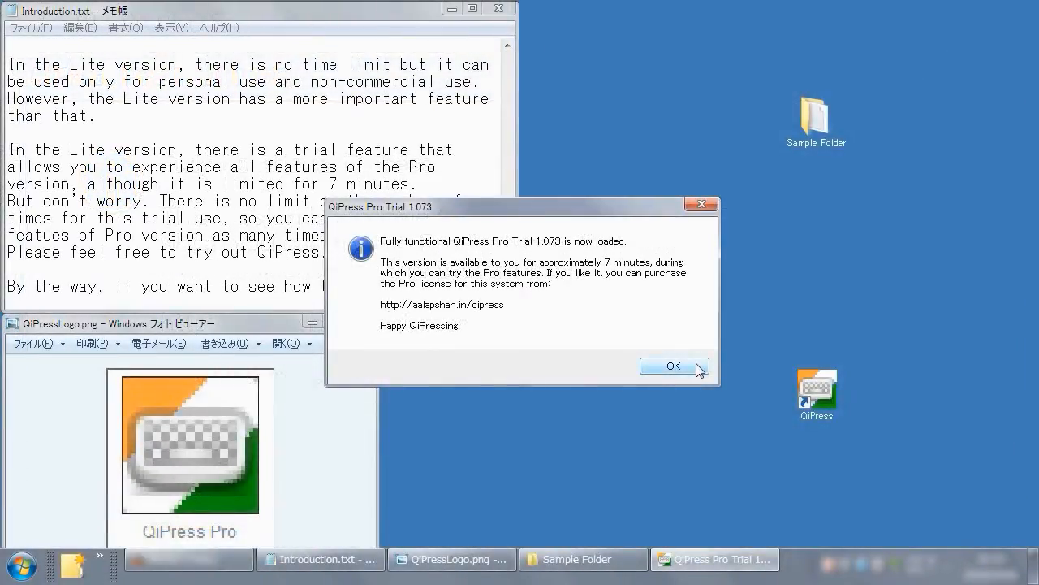
Dismiss the 7-minute trial notice and scroll through the QiPress Help documentation beside the settings
click(672, 365)
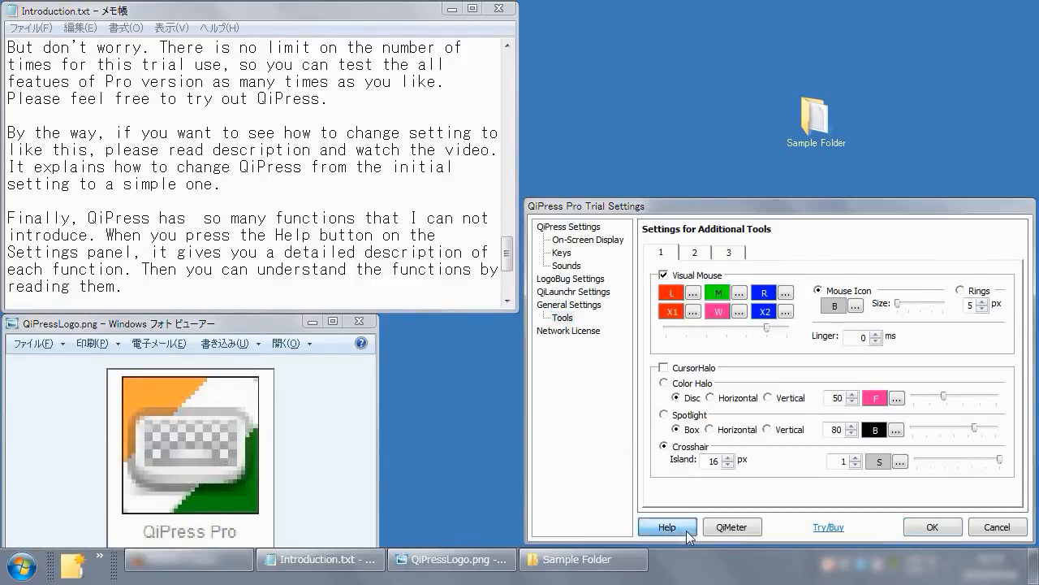
click(667, 527)
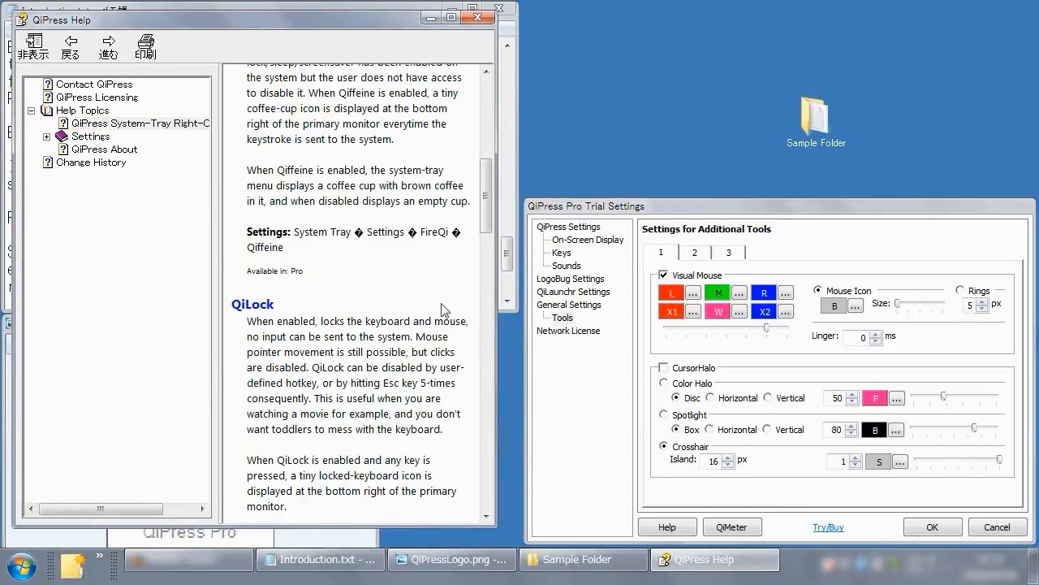
scroll(down, 3)
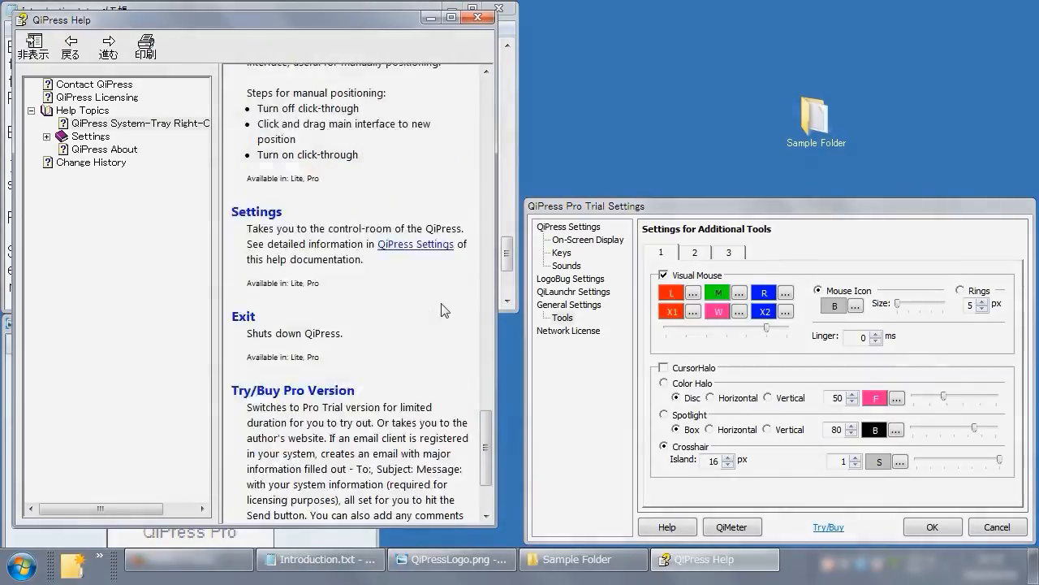